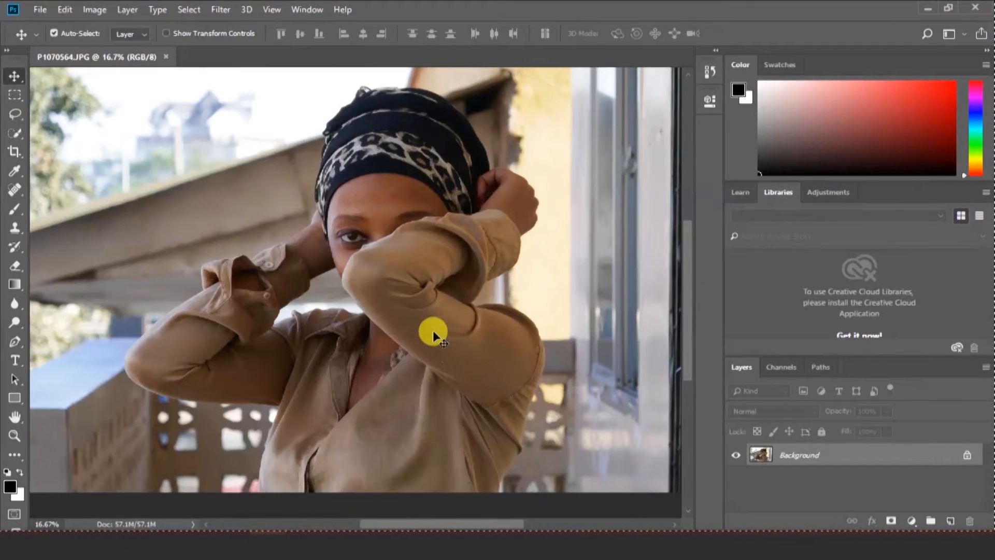
mouse_move(156, 134)
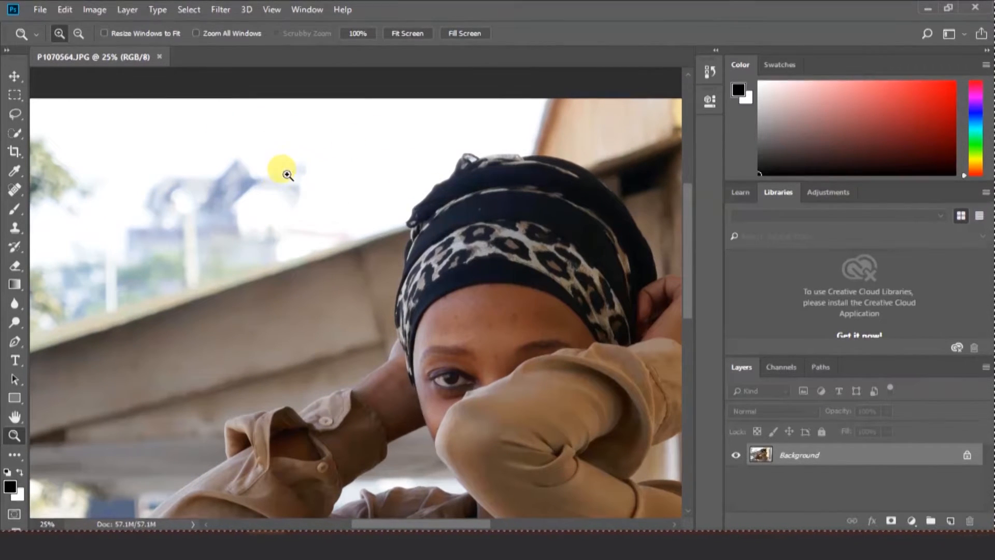
mouse_move(329, 201)
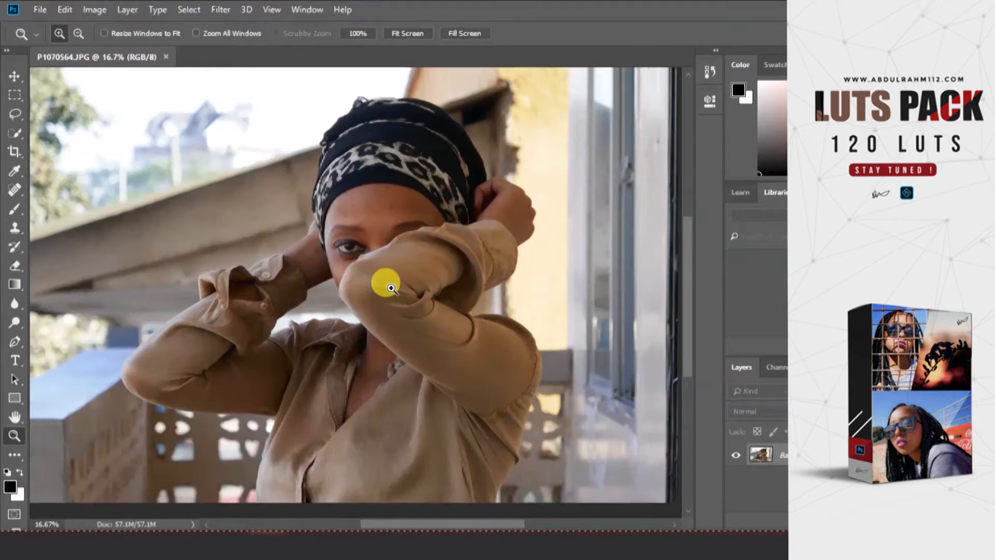
Add an empty Layer 1 above the portrait and select the Gradient tool
left_click(14, 76)
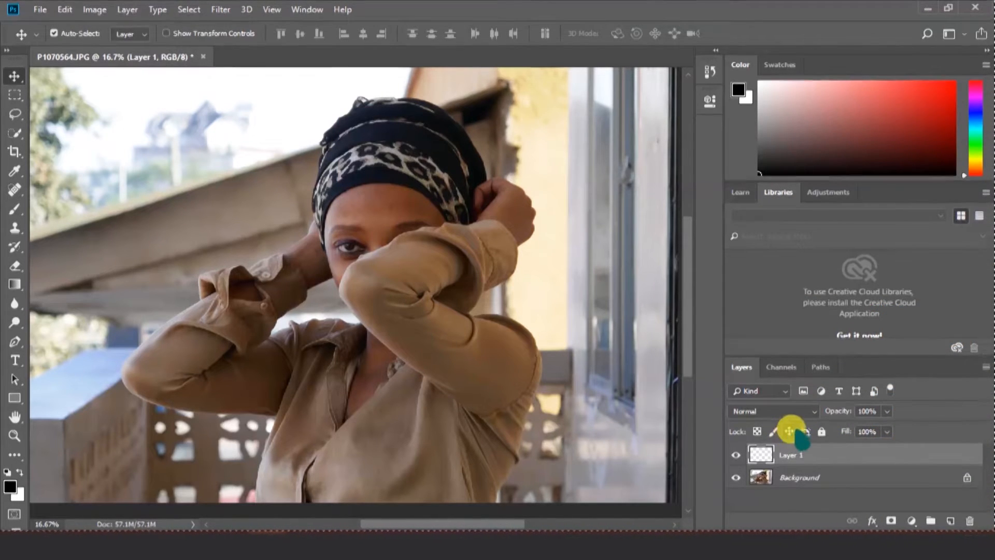
left_click(14, 283)
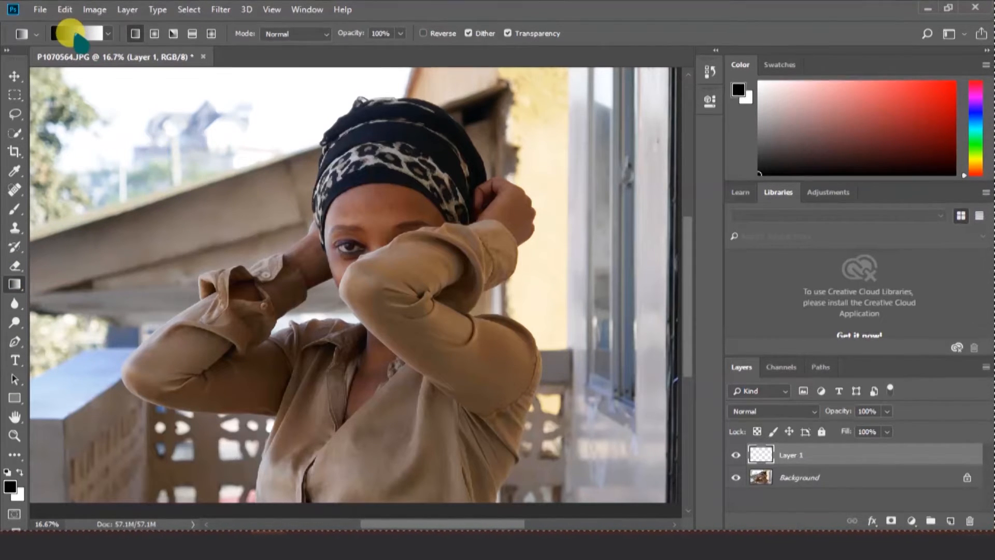
Load the Photographic Toning gradient set and apply its Sepia Antique preset
left_click(74, 33)
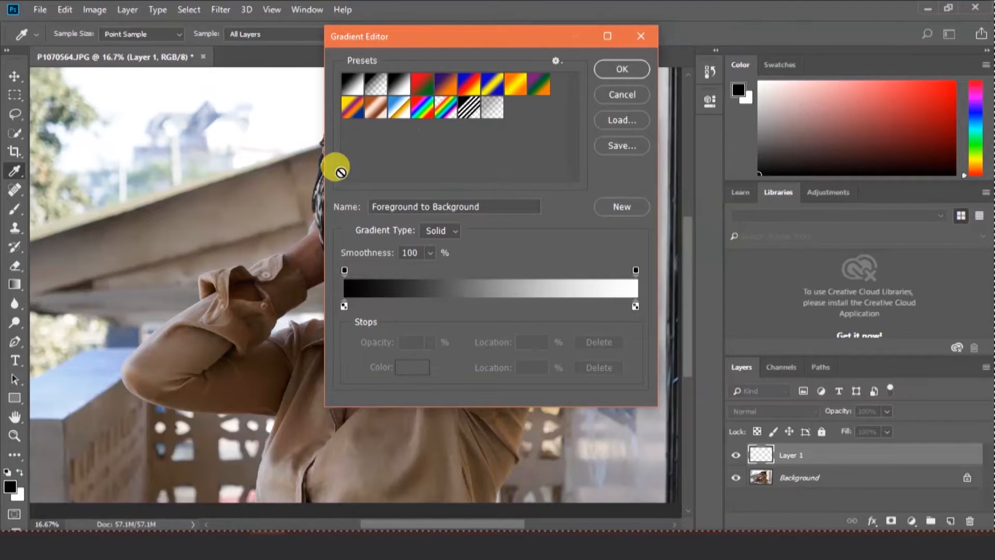
mouse_move(485, 152)
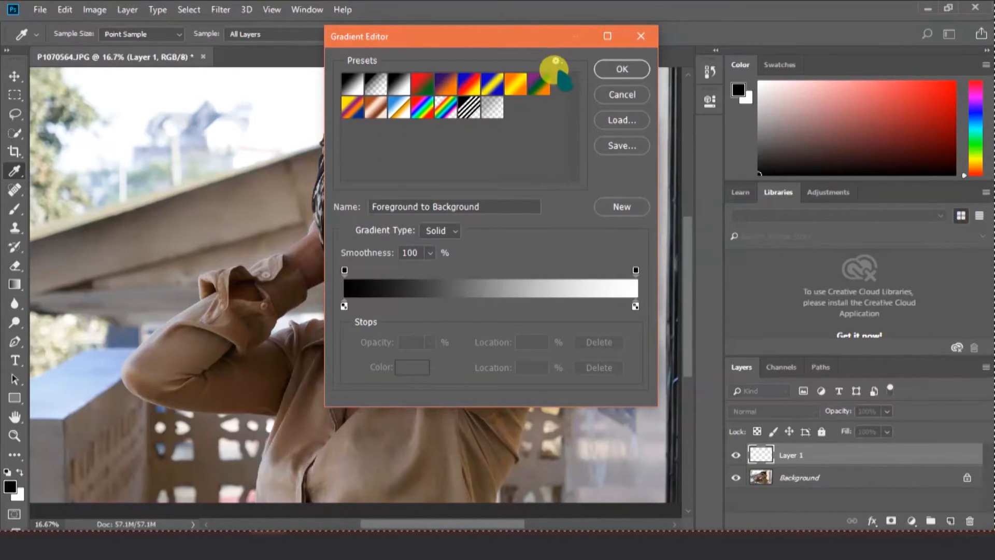
left_click(556, 61)
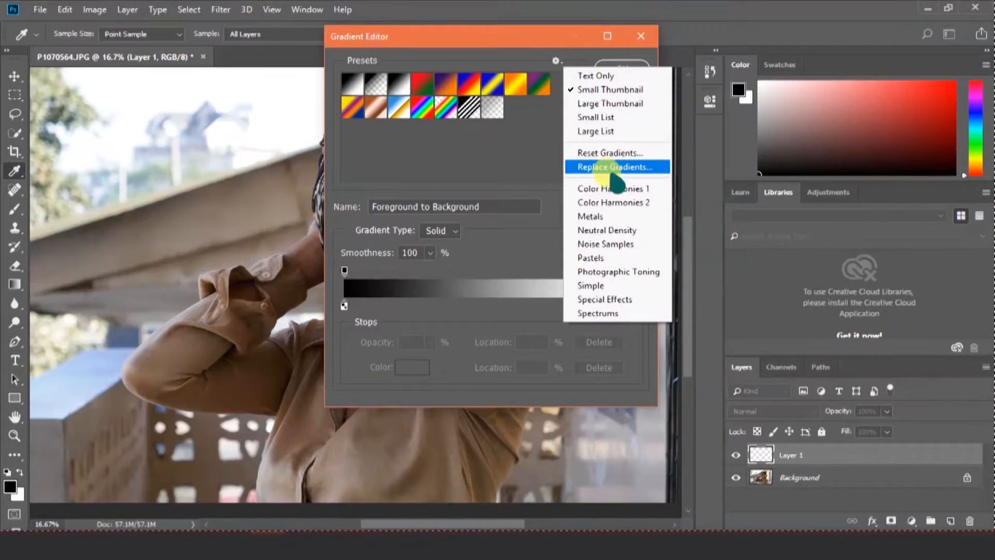
mouse_move(612, 257)
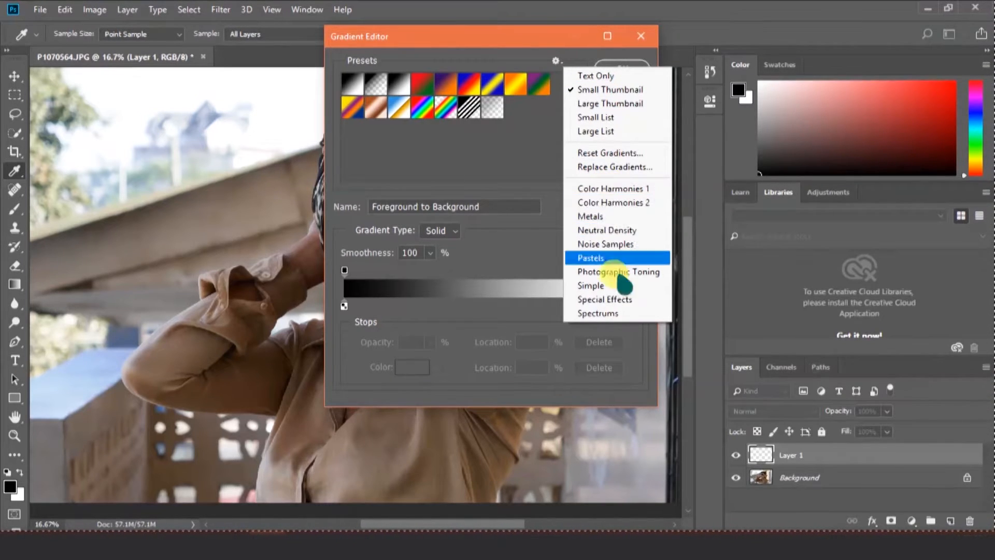
mouse_move(617, 271)
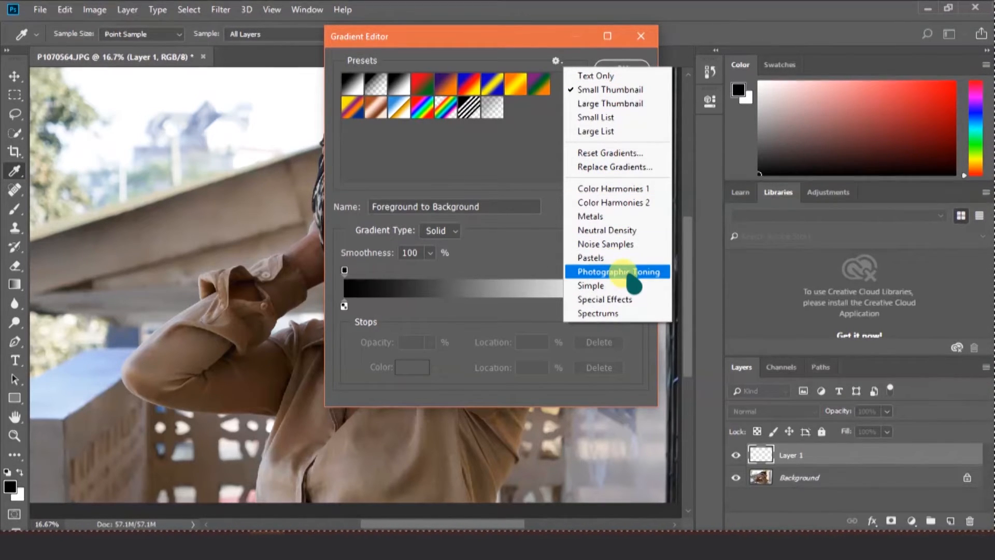
mouse_move(605, 243)
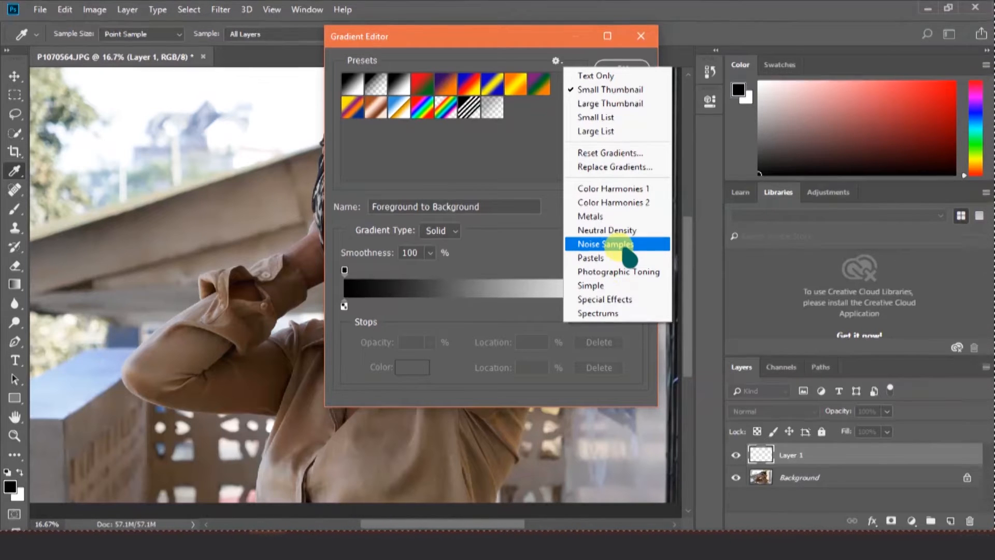
left_click(618, 272)
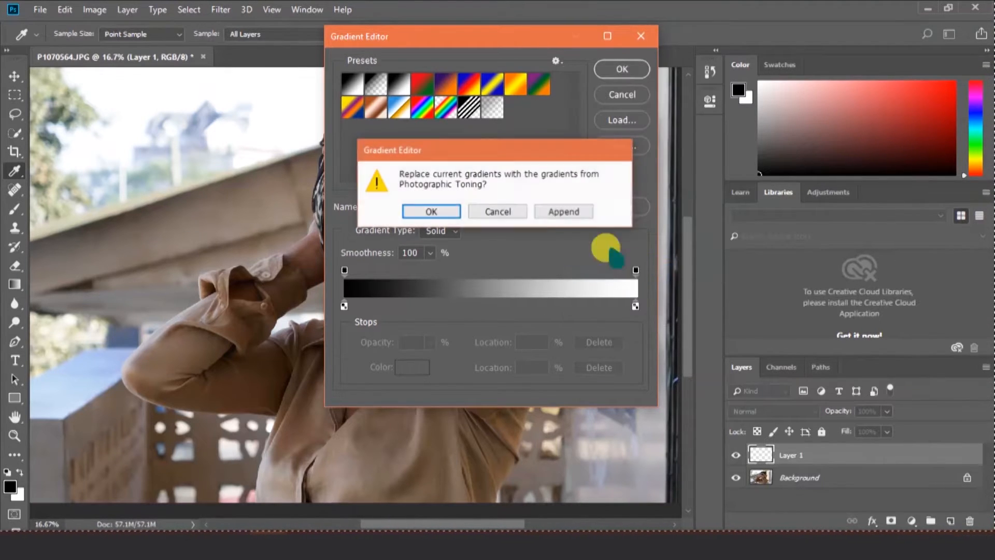
left_click(431, 212)
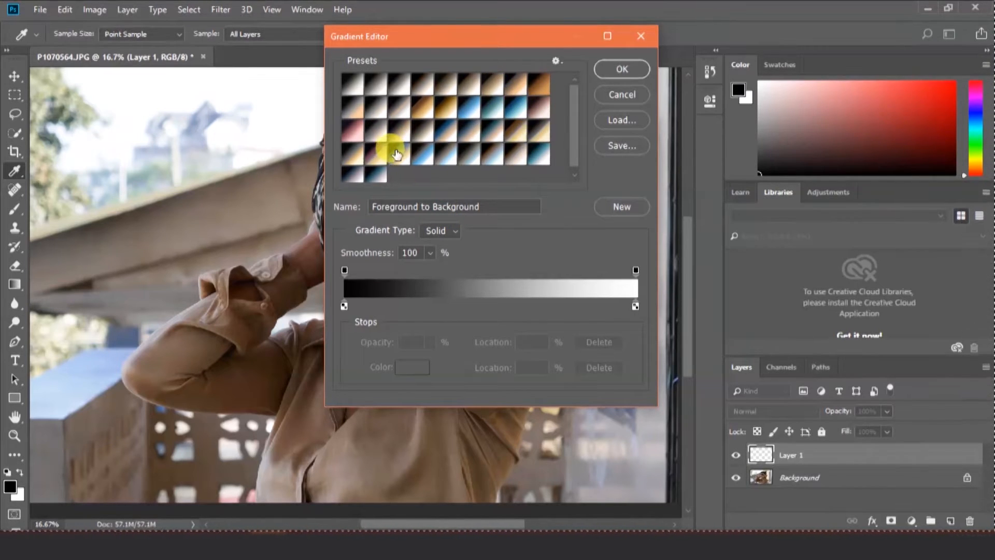
mouse_move(425, 122)
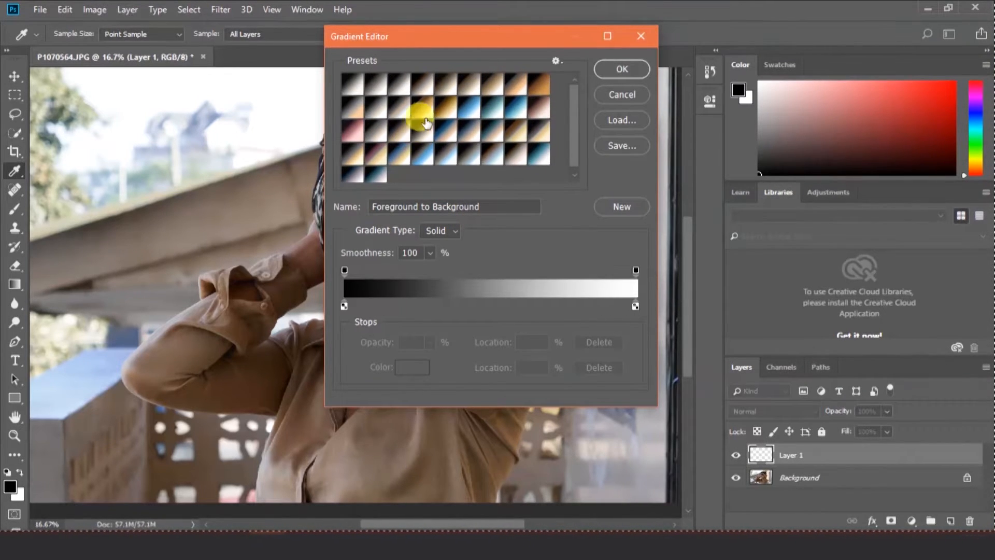
mouse_move(436, 113)
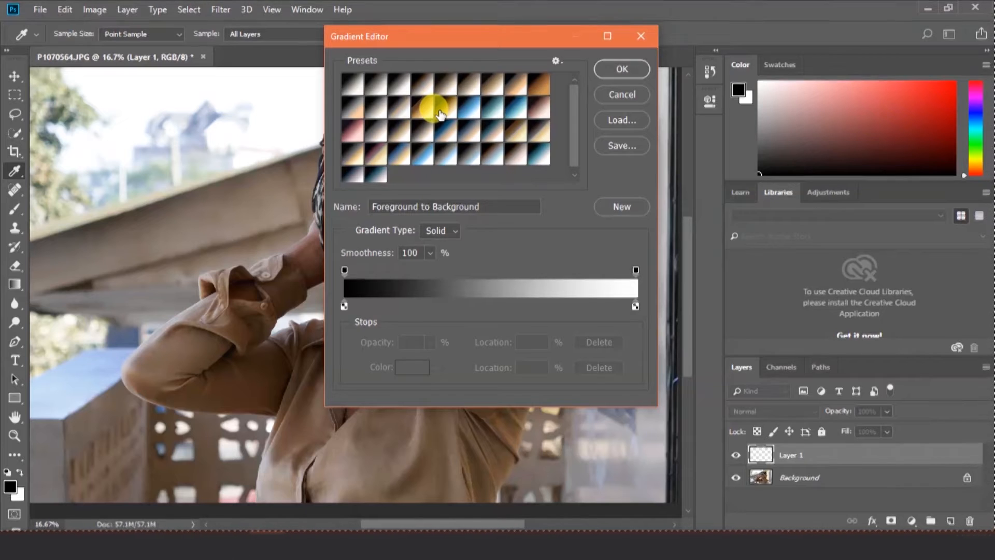
mouse_move(437, 108)
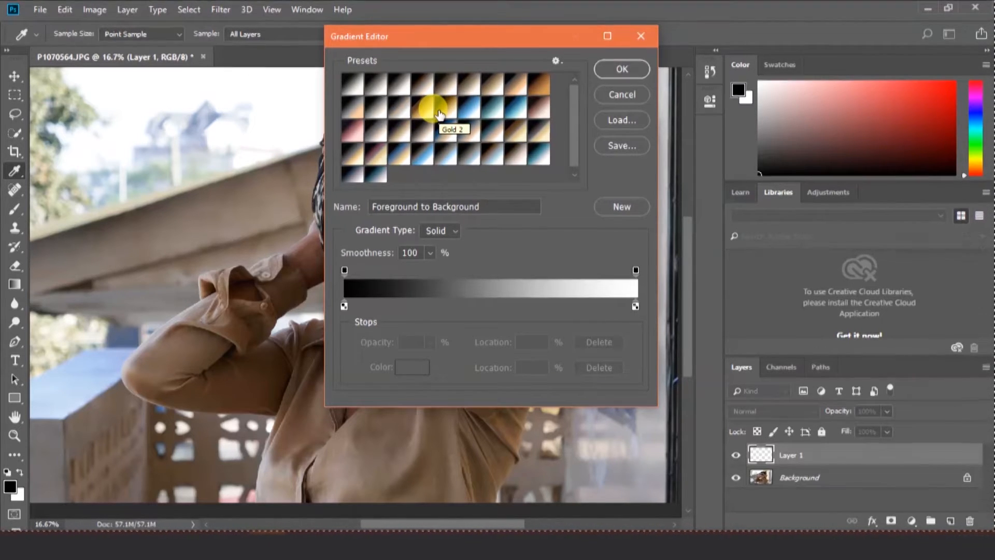
mouse_move(533, 79)
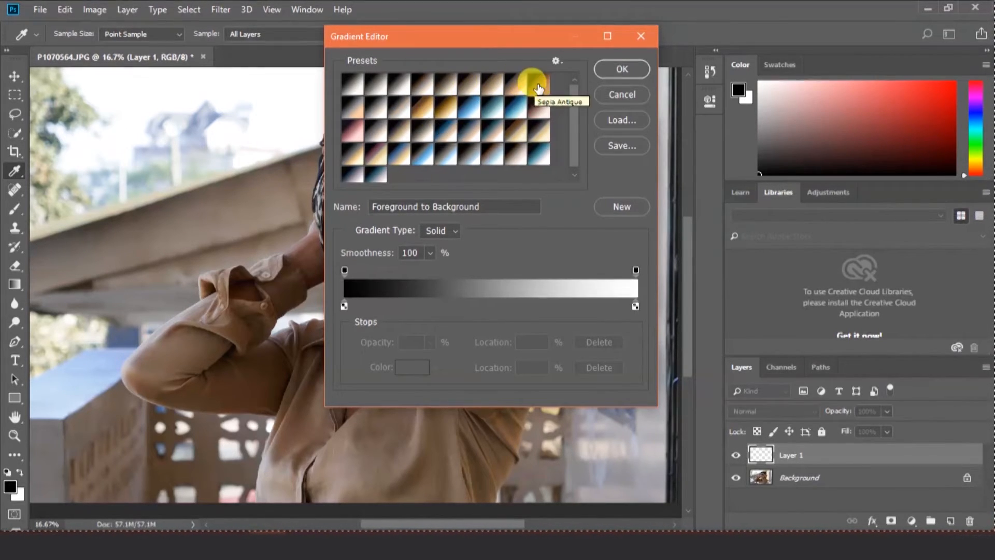
left_click(531, 88)
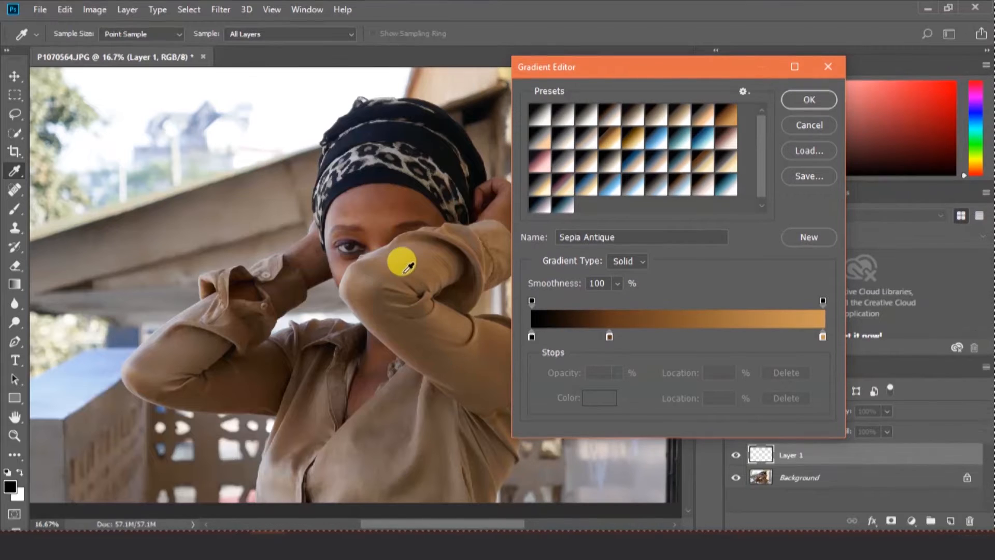
left_click_drag(677, 67, 602, 27)
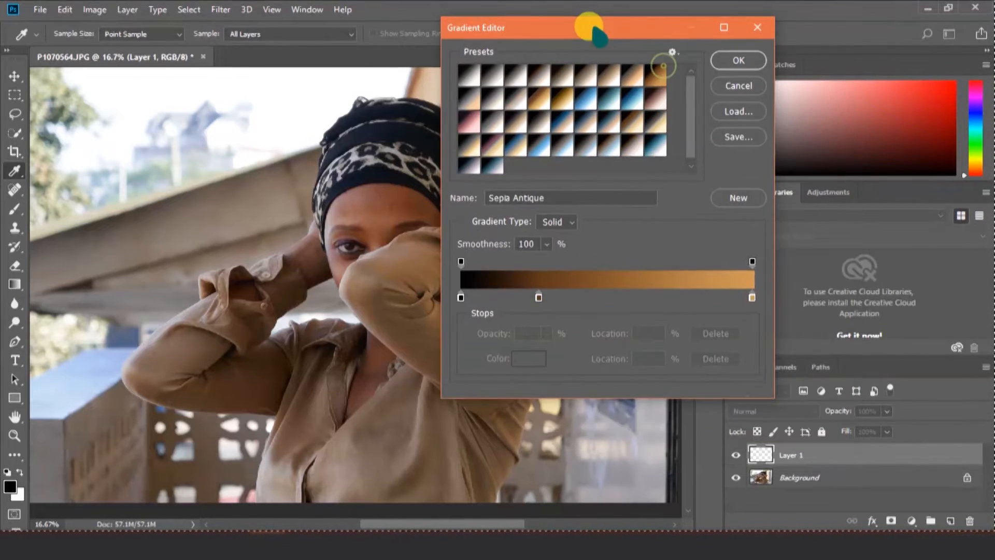
left_click_drag(603, 28, 560, 47)
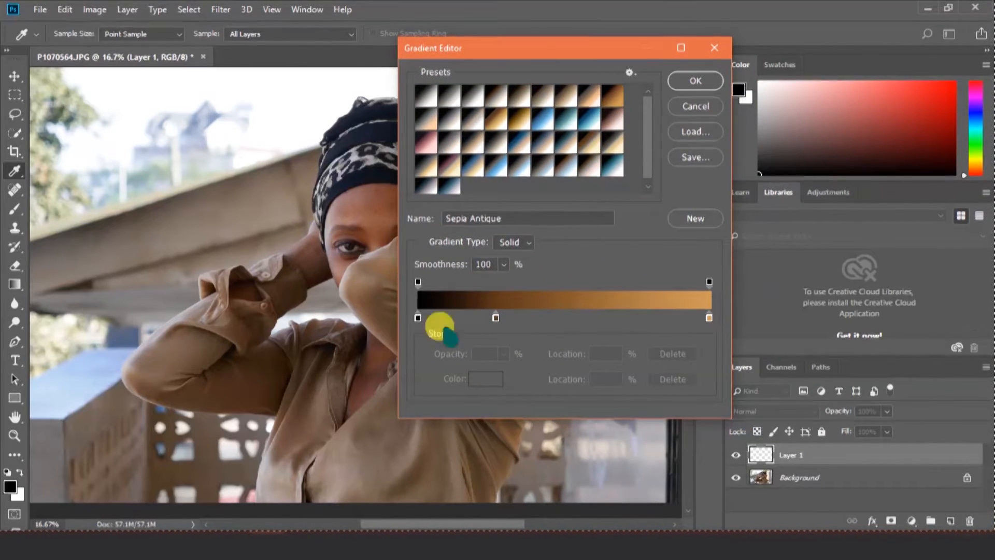
left_click(694, 81)
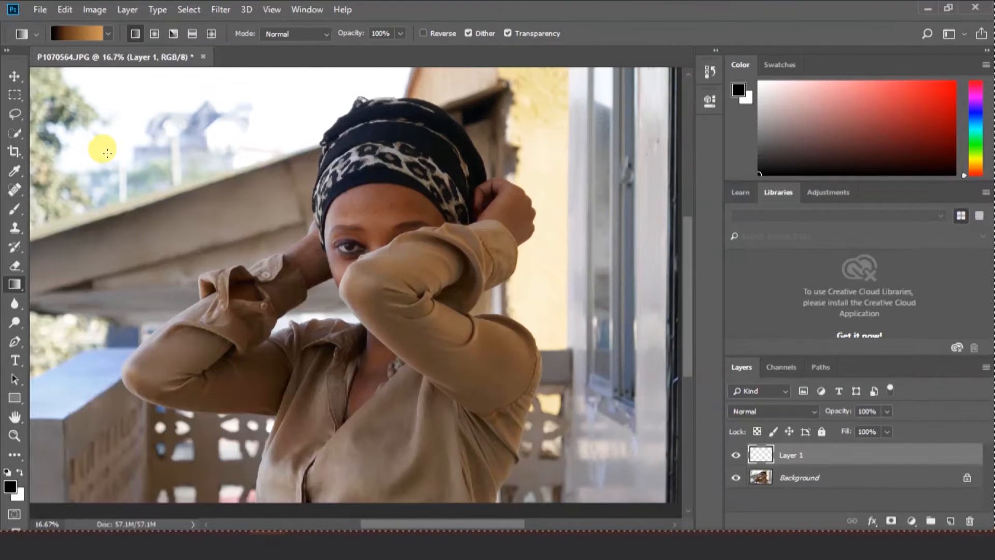
mouse_move(301, 254)
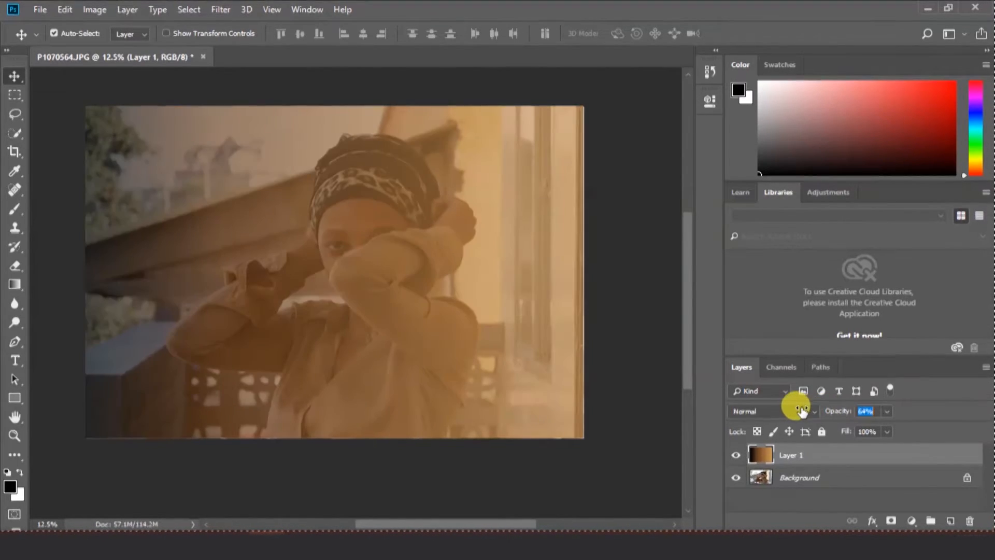
Lower Layer 1's sepia gradient to 38% opacity so the portrait shows through
left_click_drag(802, 410, 793, 410)
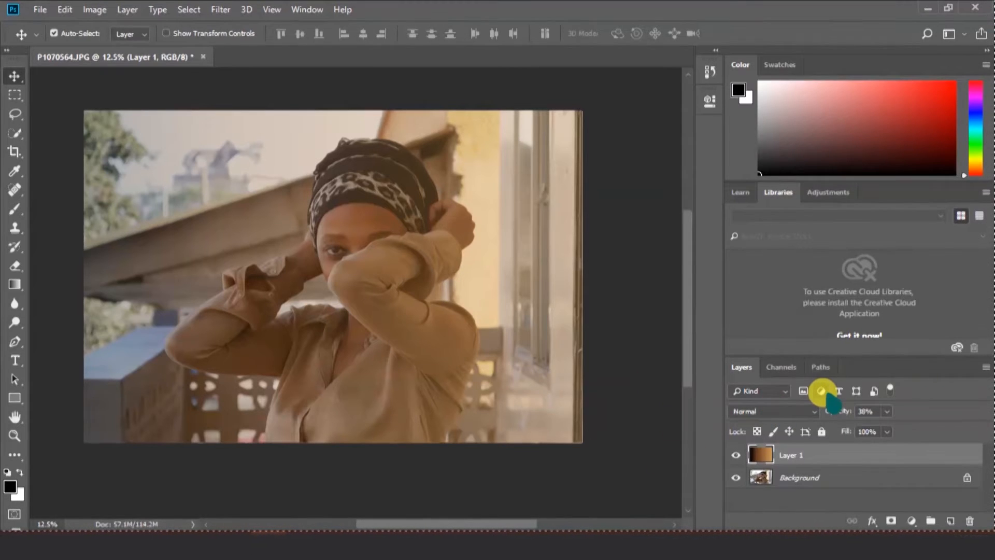
mouse_move(453, 299)
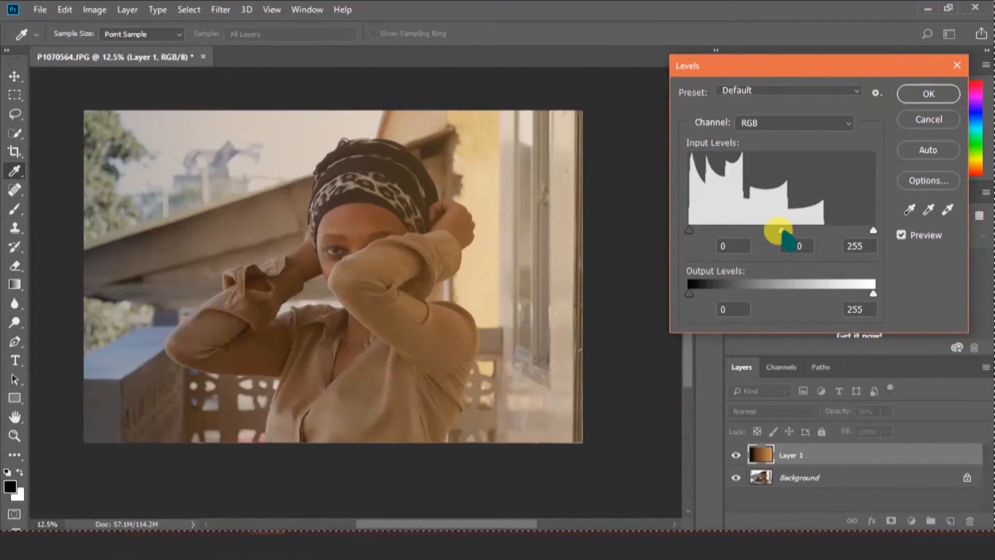
Darken the gradient midtones with Levels to 0.62 and set Layer 1 opacity to 42%
left_click_drag(777, 229, 804, 229)
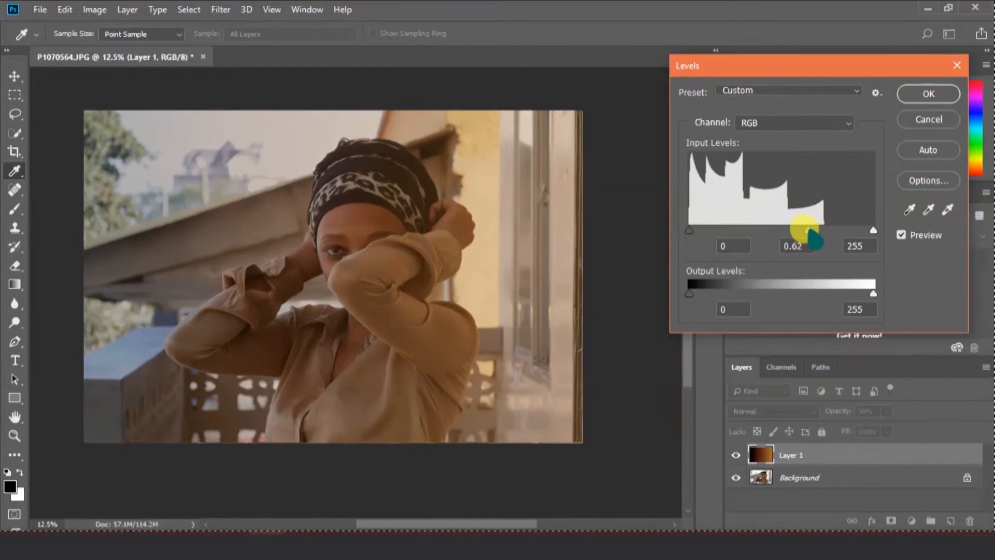
left_click_drag(805, 229, 819, 229)
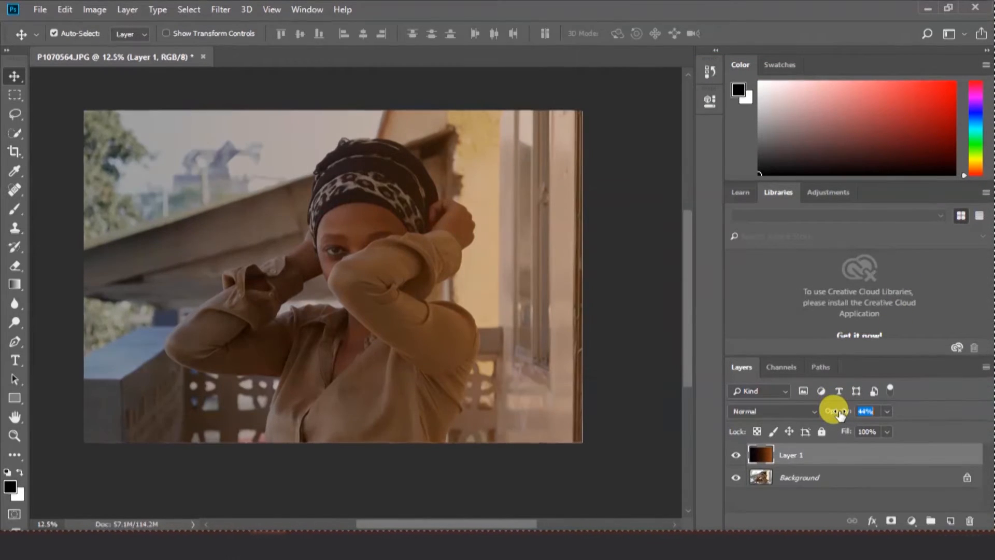
left_click_drag(837, 410, 825, 410)
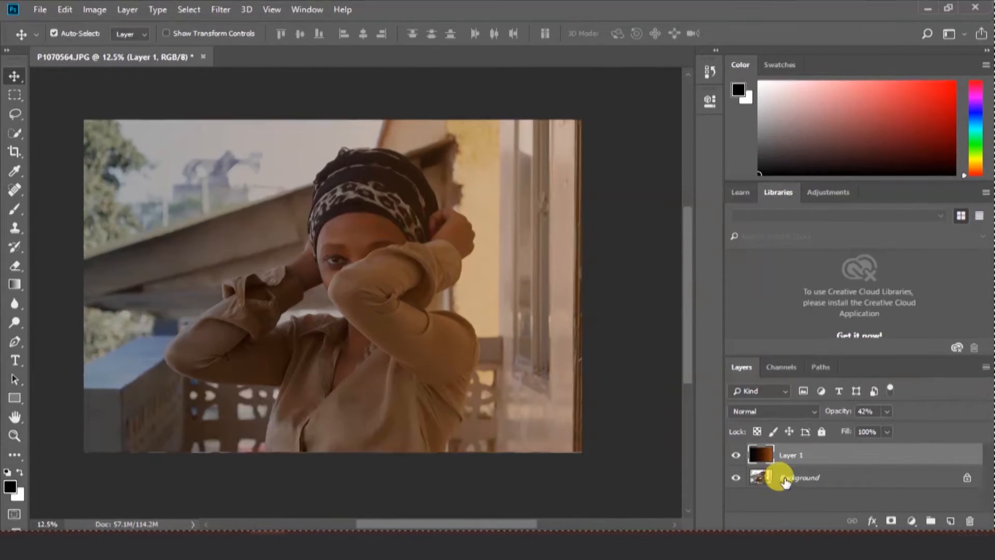
Add a layer mask to Layer 1 and paint the tint out of the background and eye
left_click(768, 411)
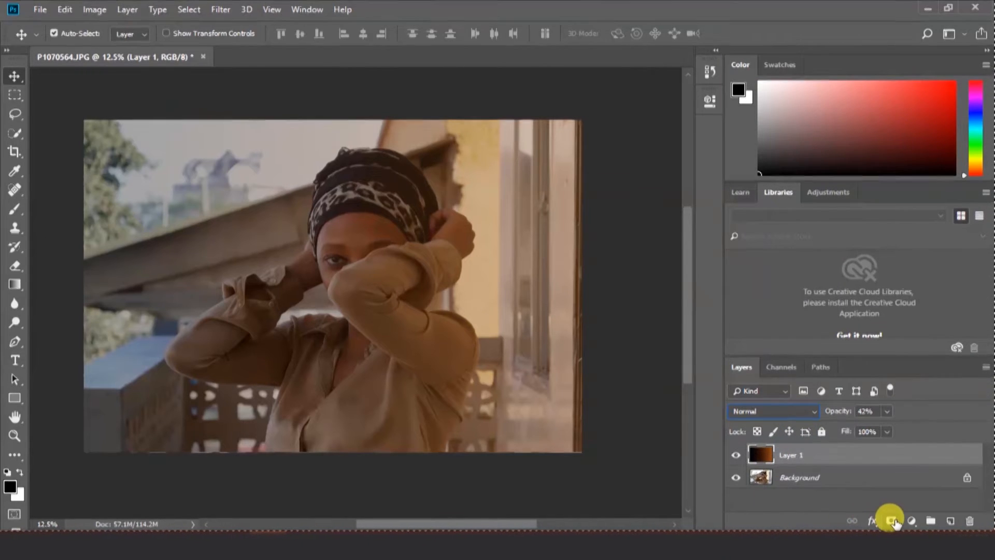
left_click(890, 520)
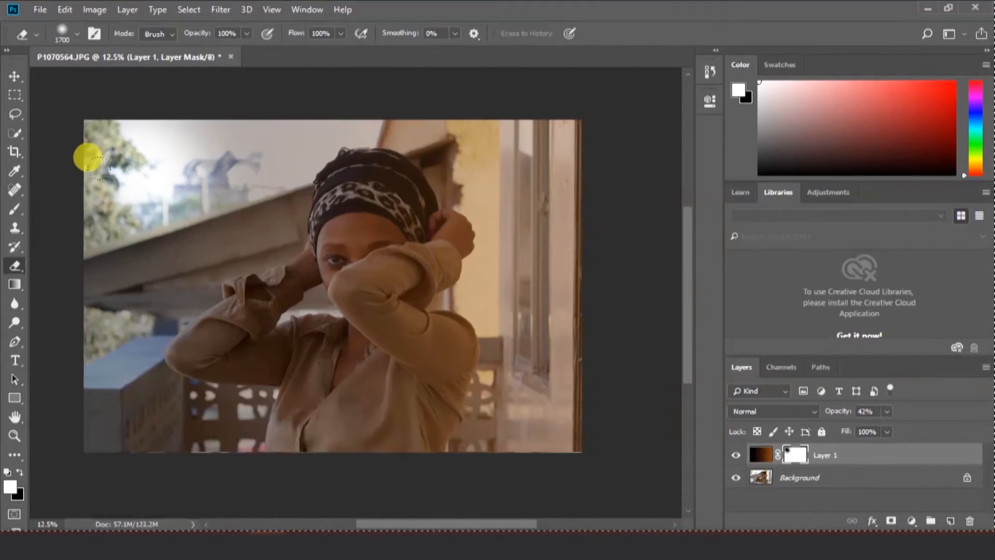
left_click_drag(89, 159, 111, 215)
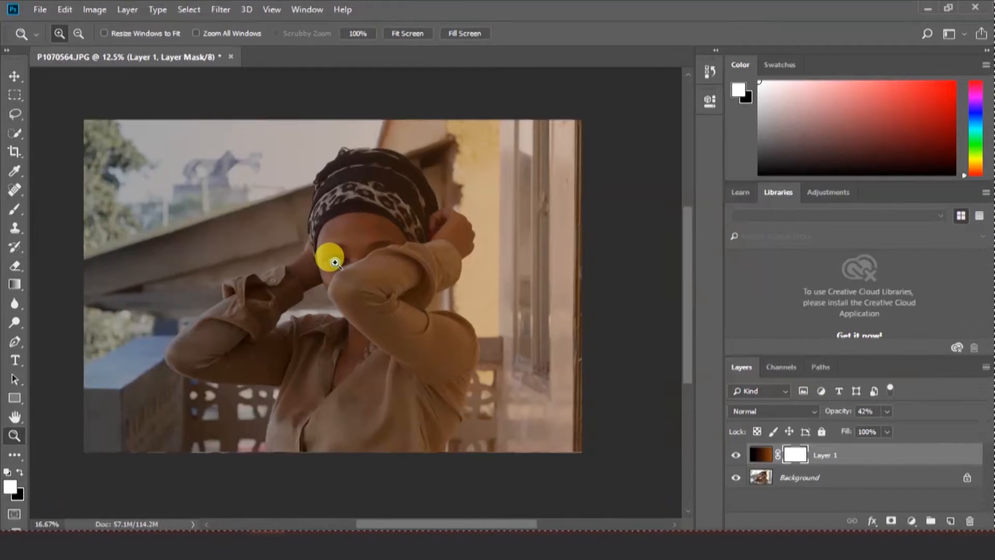
left_click(335, 262)
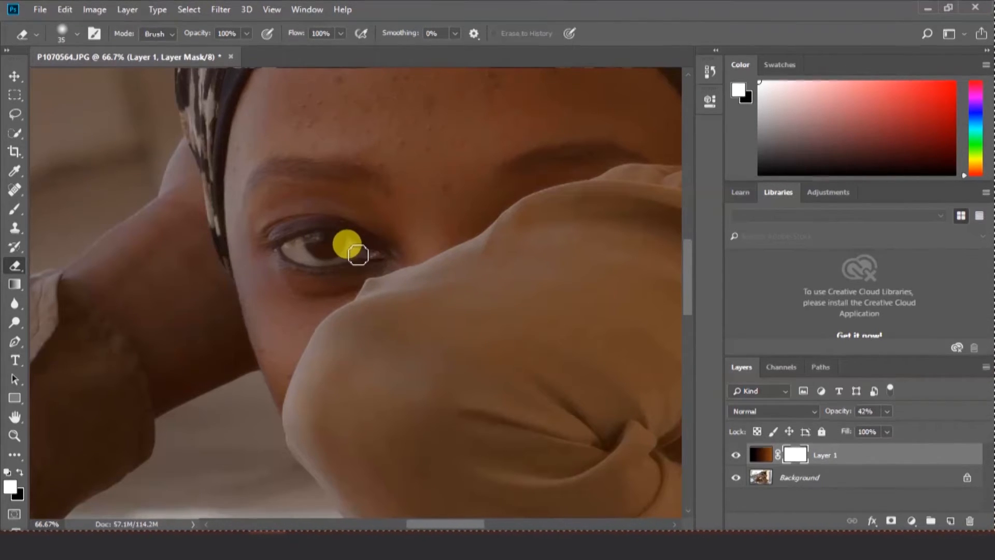
left_click_drag(356, 256, 306, 258)
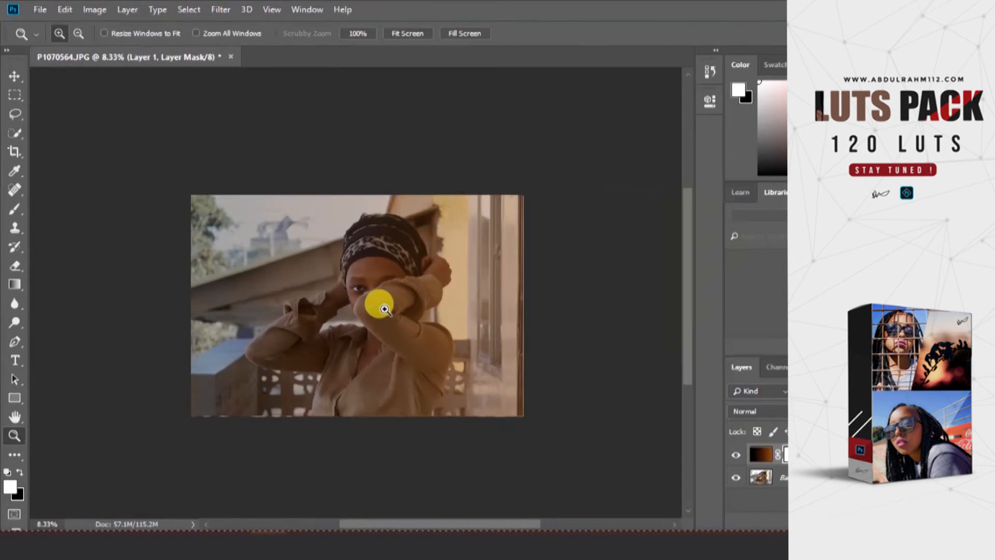
Switch to the portrait's Background layer and bring up the Filter menu
left_click(384, 308)
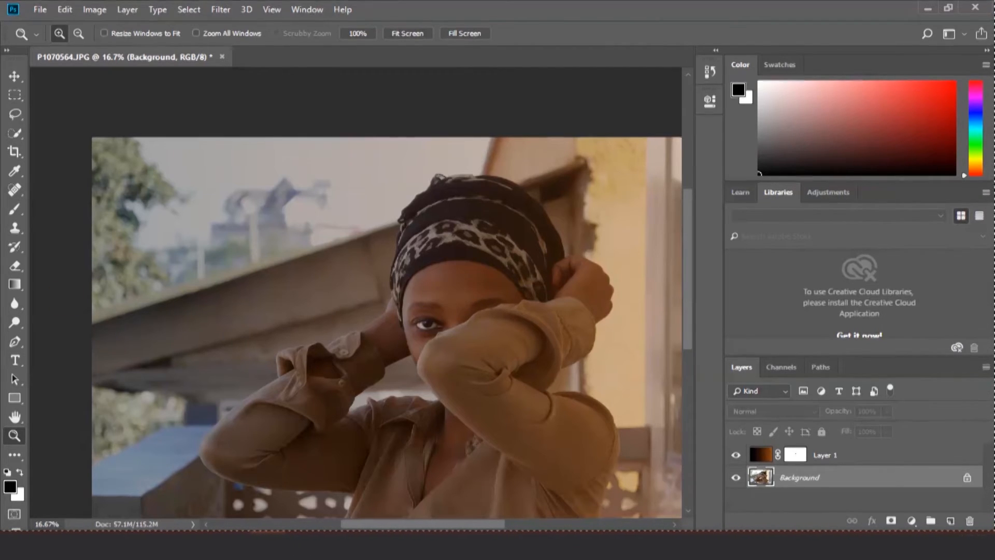
left_click(220, 9)
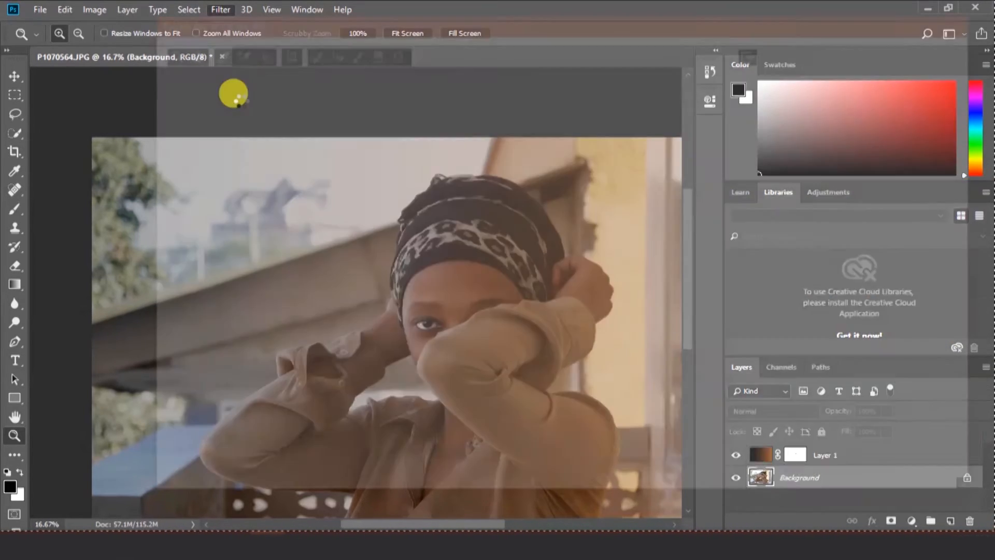
Open the Camera Raw Filter and set Exposure to +0.25 and Whites to +31
left_click(220, 9)
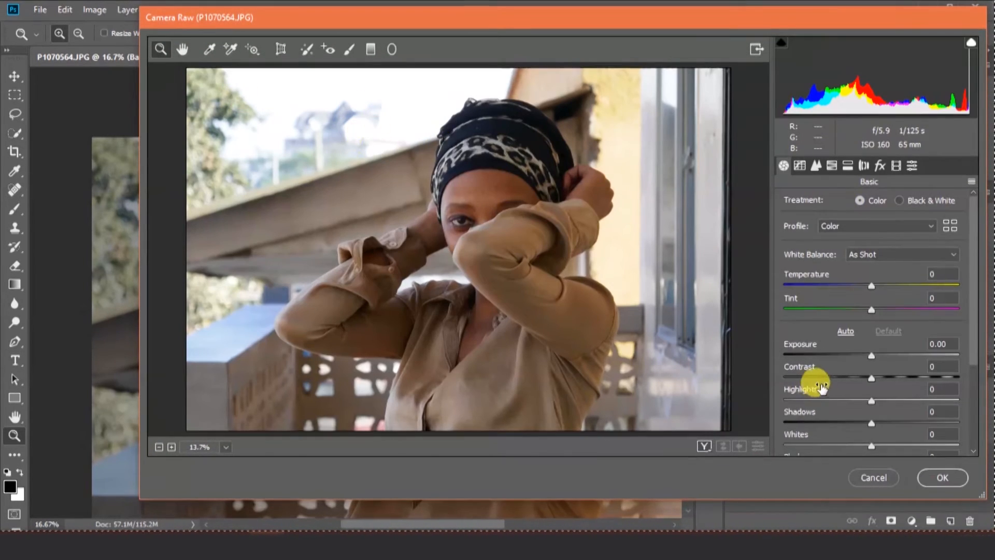
mouse_move(695, 25)
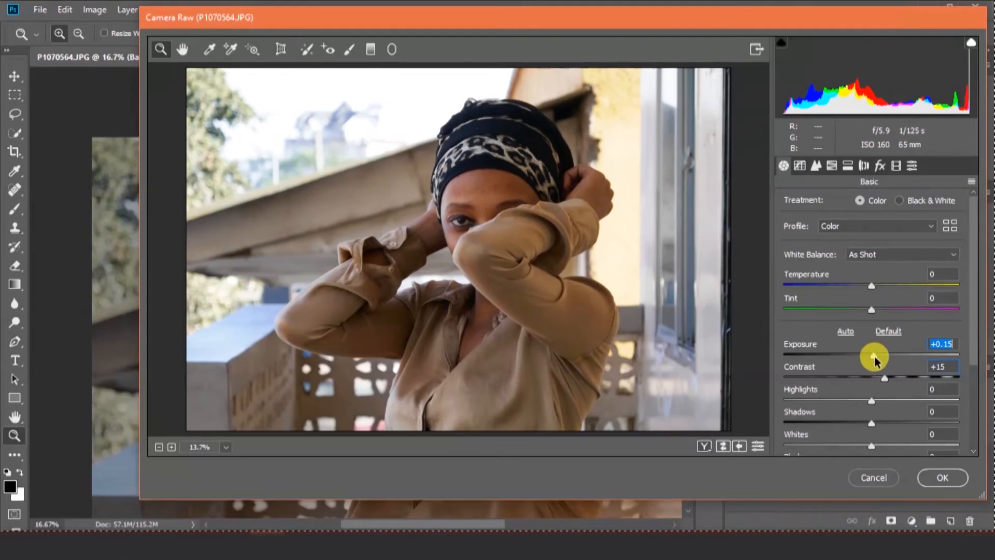
left_click_drag(874, 355, 879, 356)
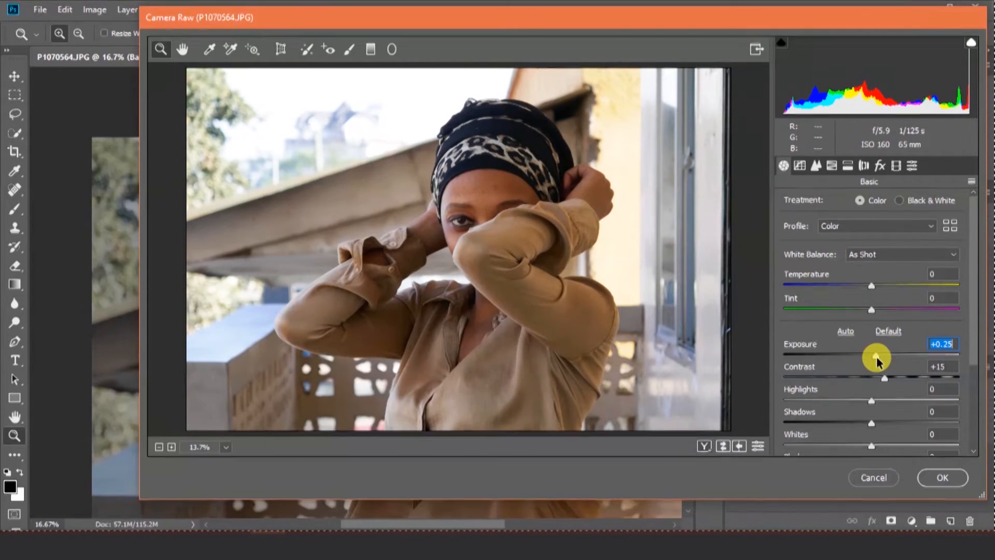
scroll("down", 3)
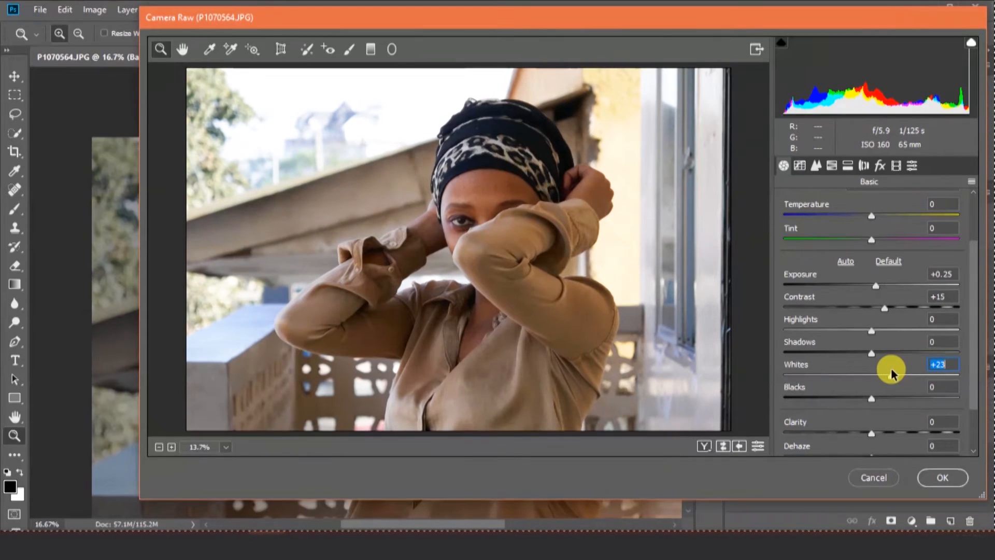
left_click_drag(891, 371, 945, 371)
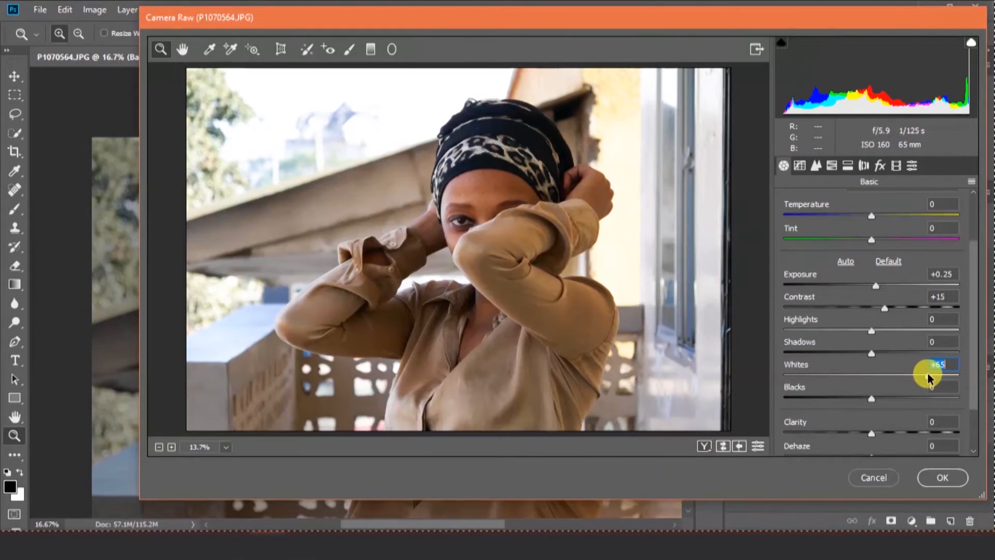
left_click_drag(945, 374, 911, 374)
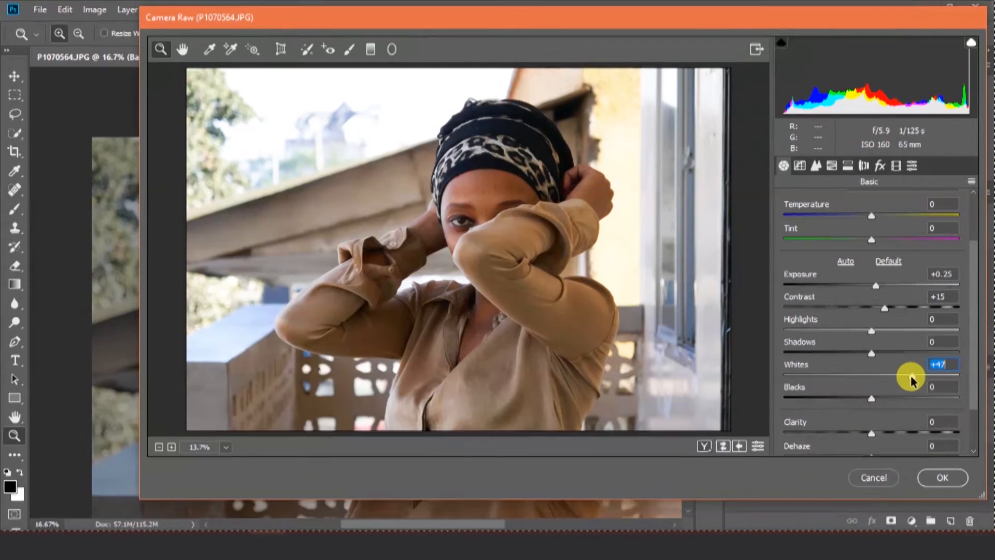
left_click_drag(910, 375, 896, 377)
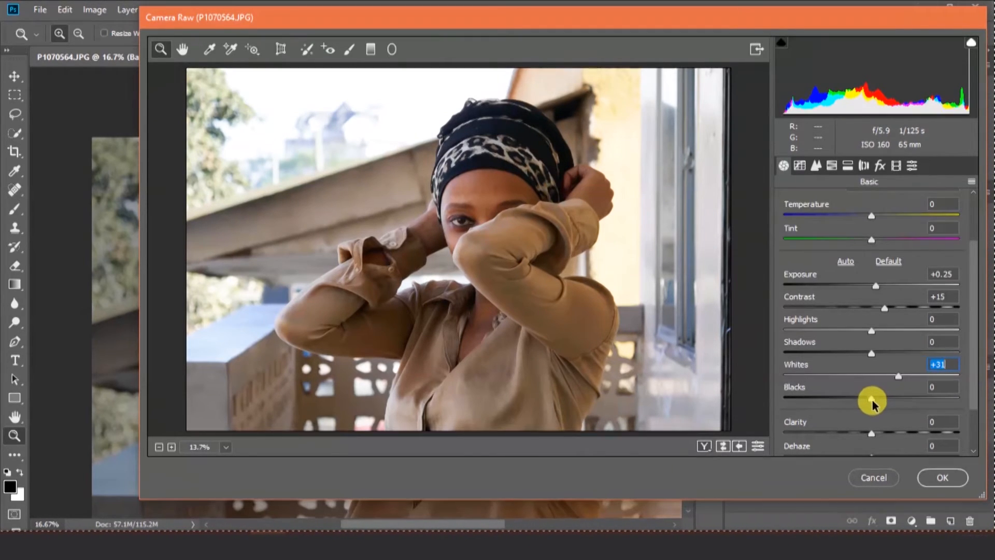
Raise Blacks to +32 and pull Clarity down to -44
left_click(942, 387)
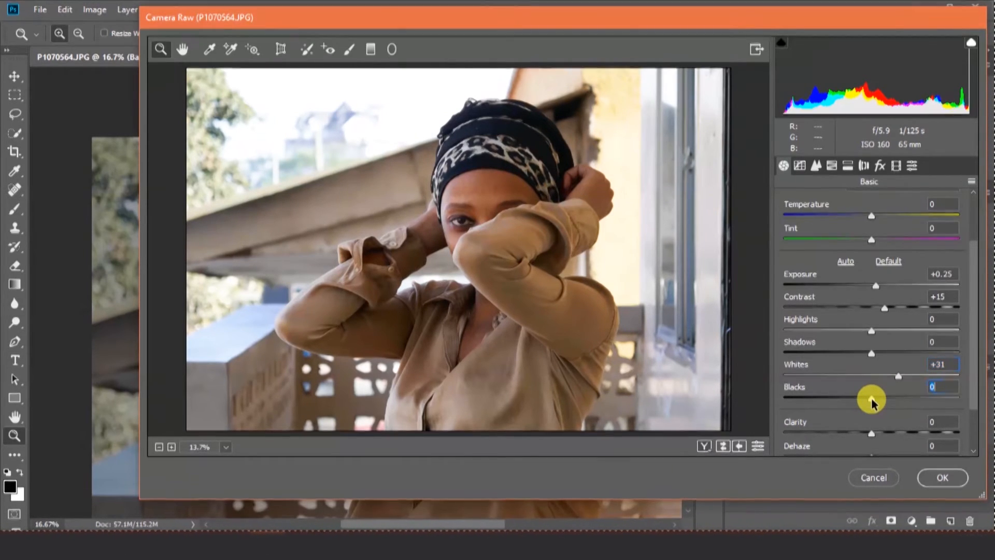
left_click_drag(896, 399, 898, 400)
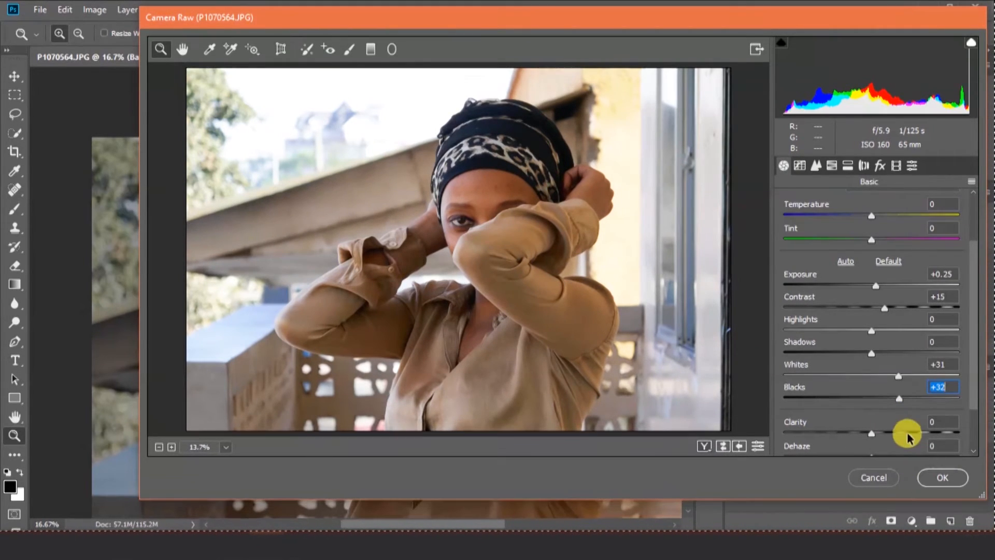
left_click_drag(870, 432, 888, 432)
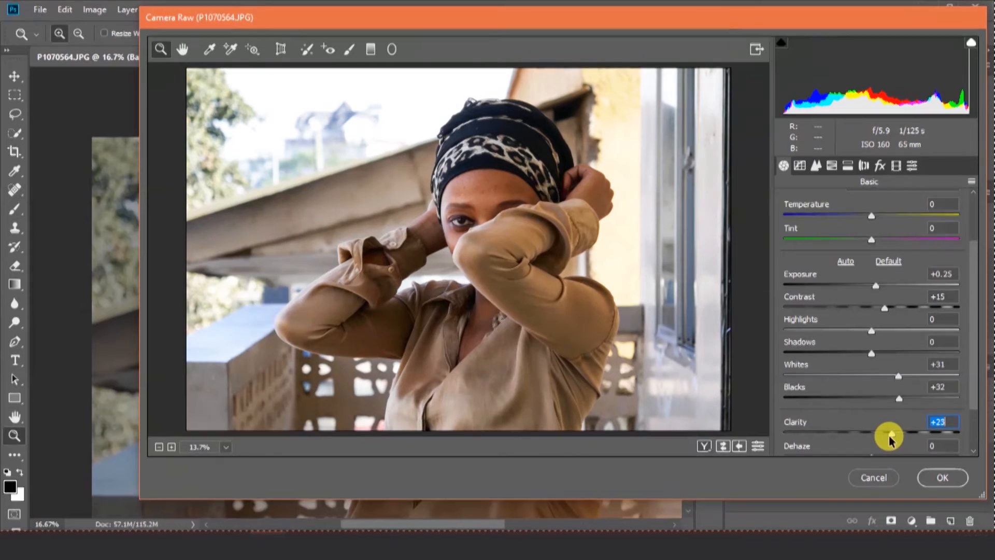
left_click_drag(888, 434, 850, 438)
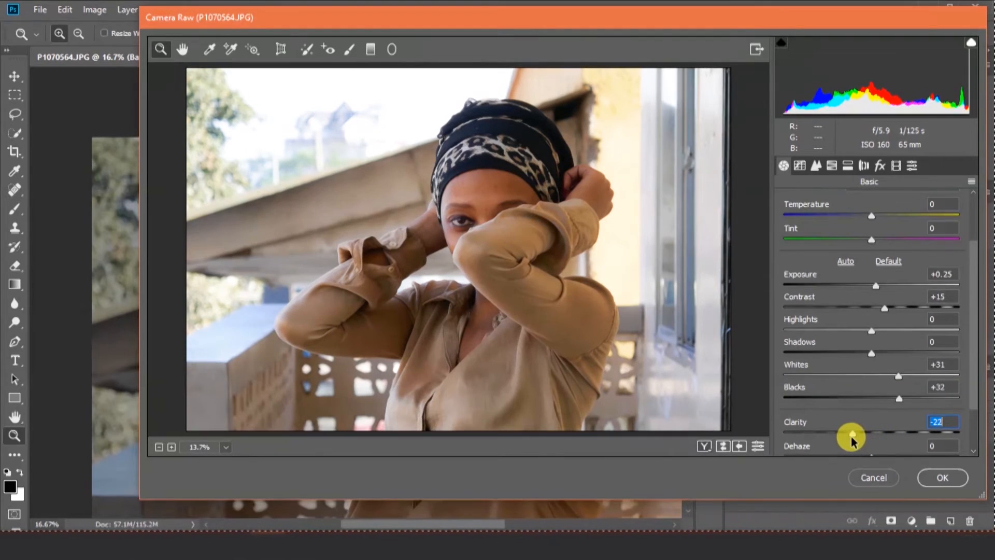
left_click_drag(851, 433, 831, 432)
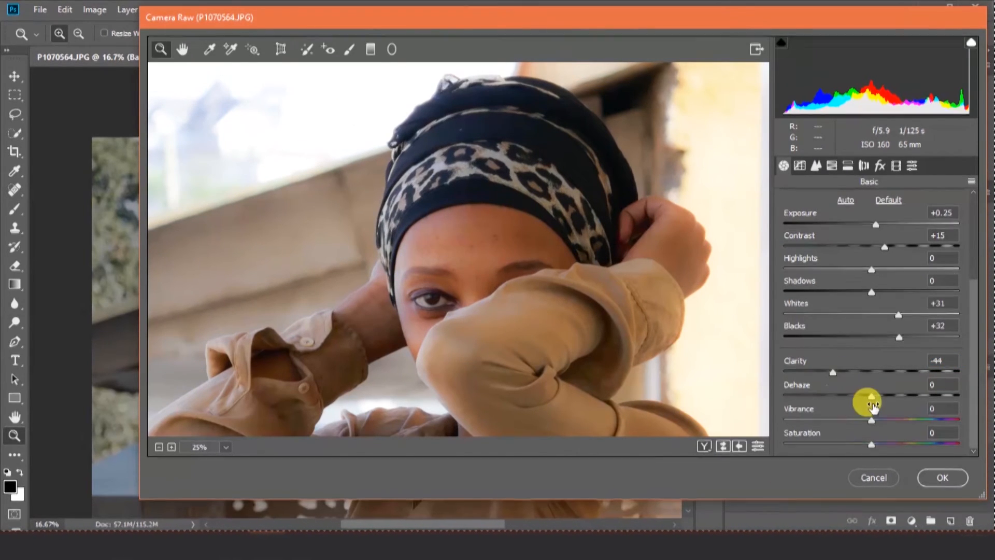
Set Dehaze to about +43 and apply the Camera Raw edits to the Background layer
left_click_drag(870, 398, 858, 398)
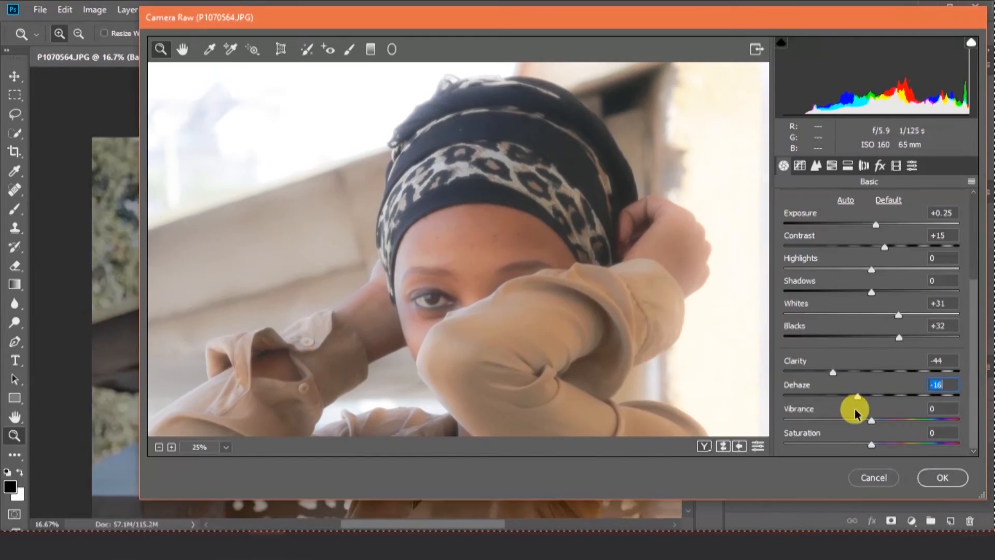
left_click_drag(857, 395, 908, 395)
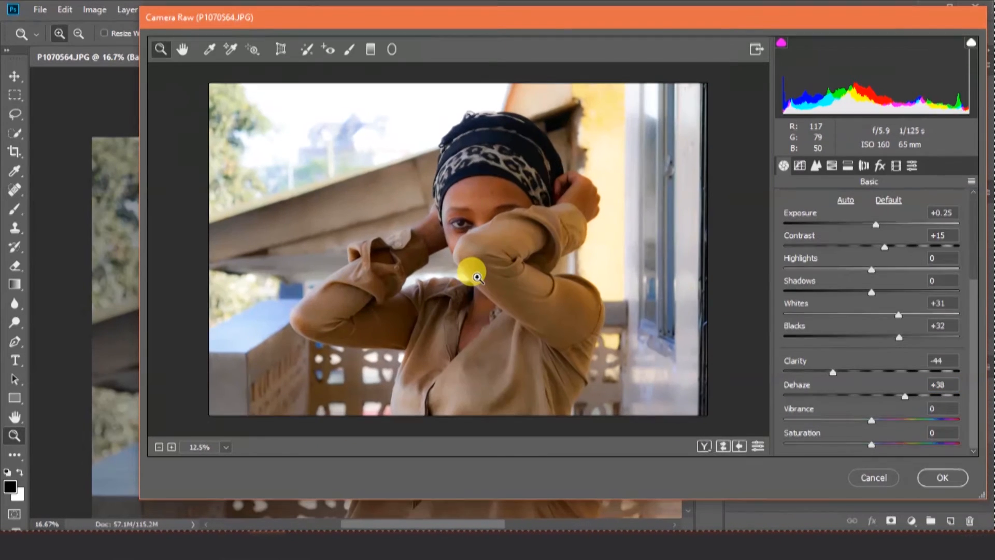
mouse_move(896, 399)
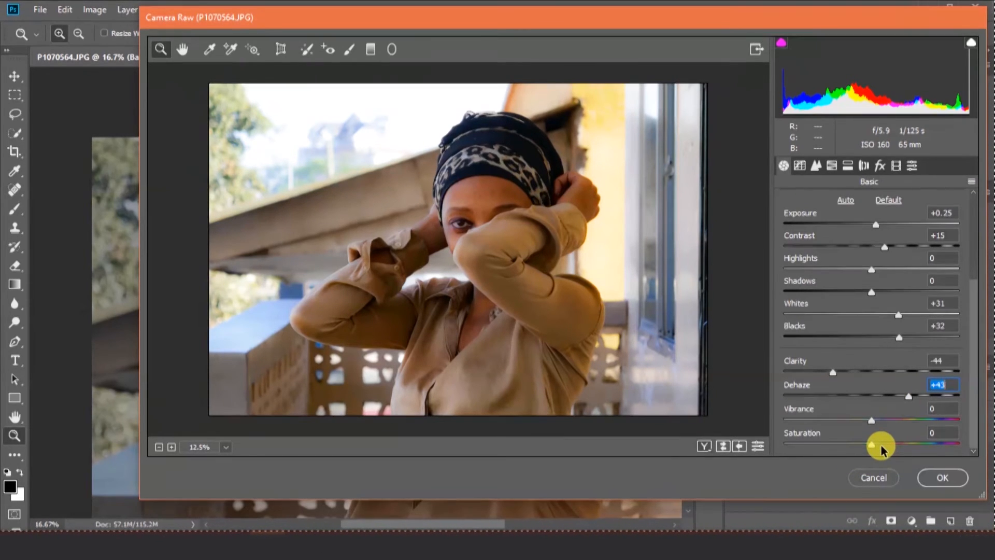
left_click(941, 477)
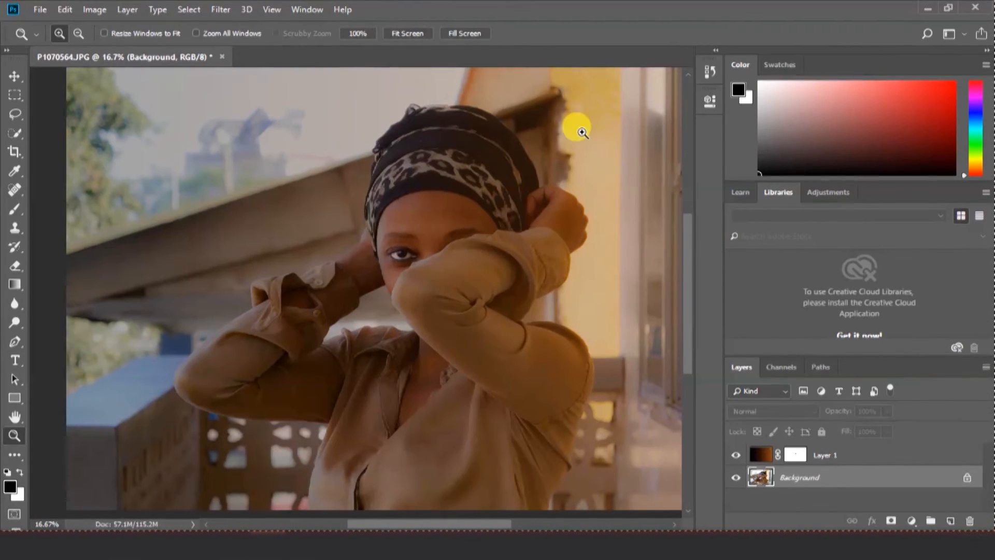
mouse_move(216, 265)
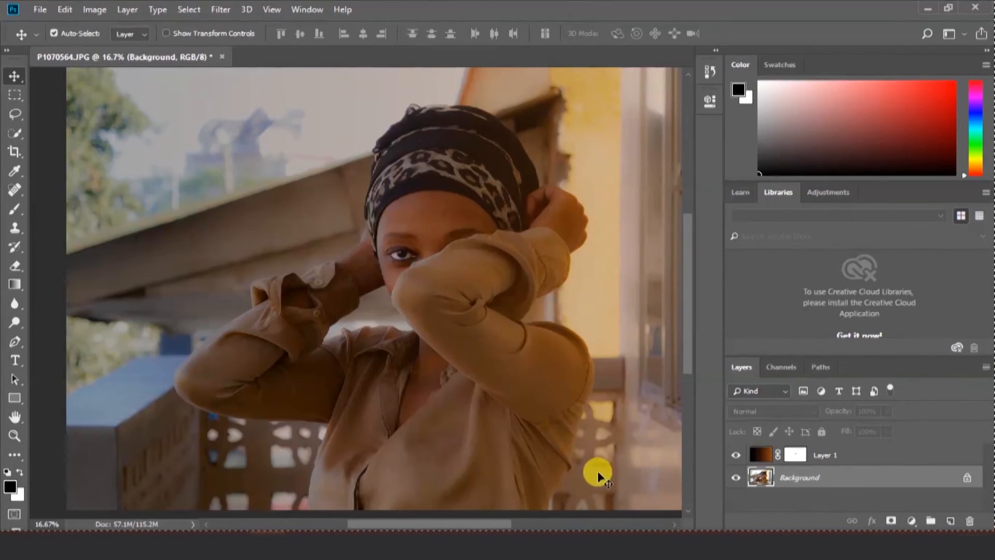
mouse_move(197, 282)
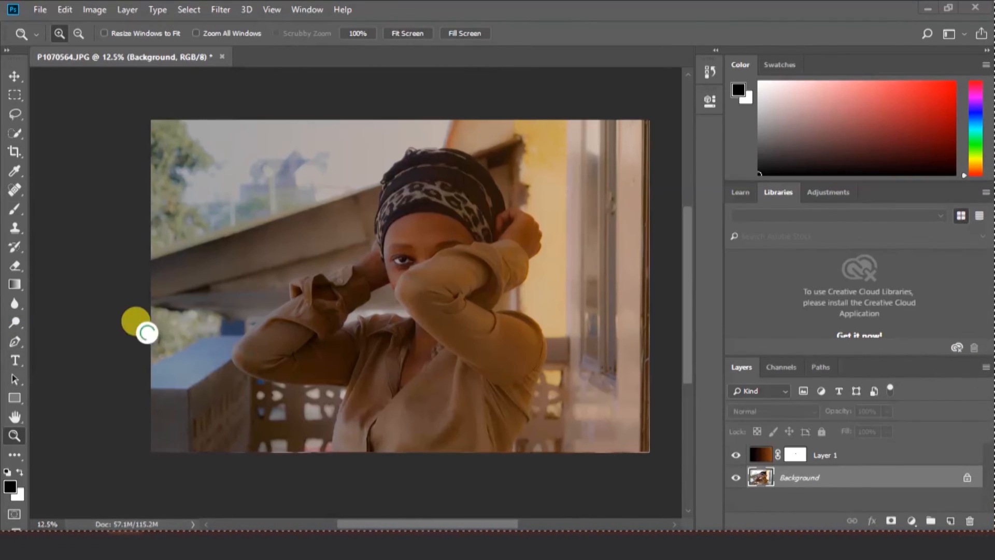
left_click(311, 57)
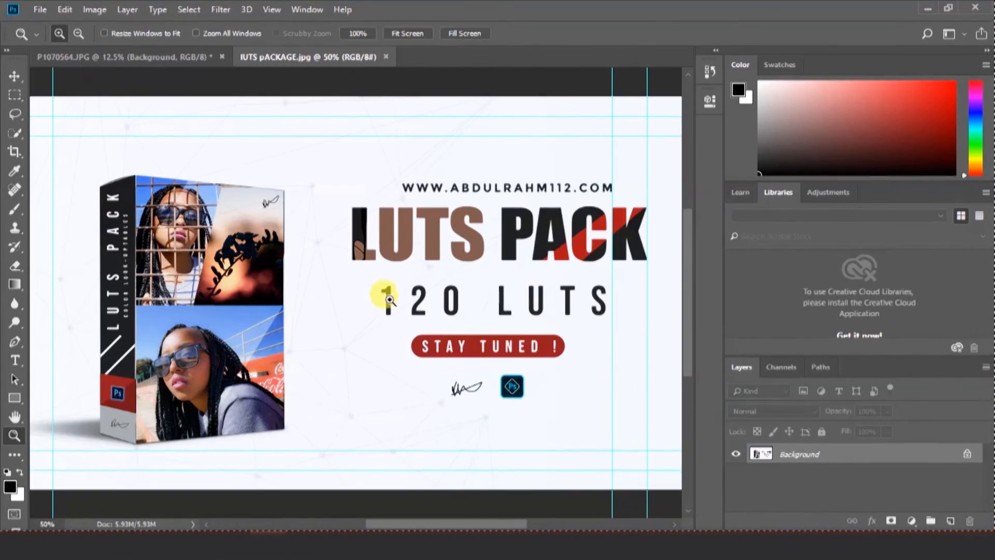
mouse_move(195, 363)
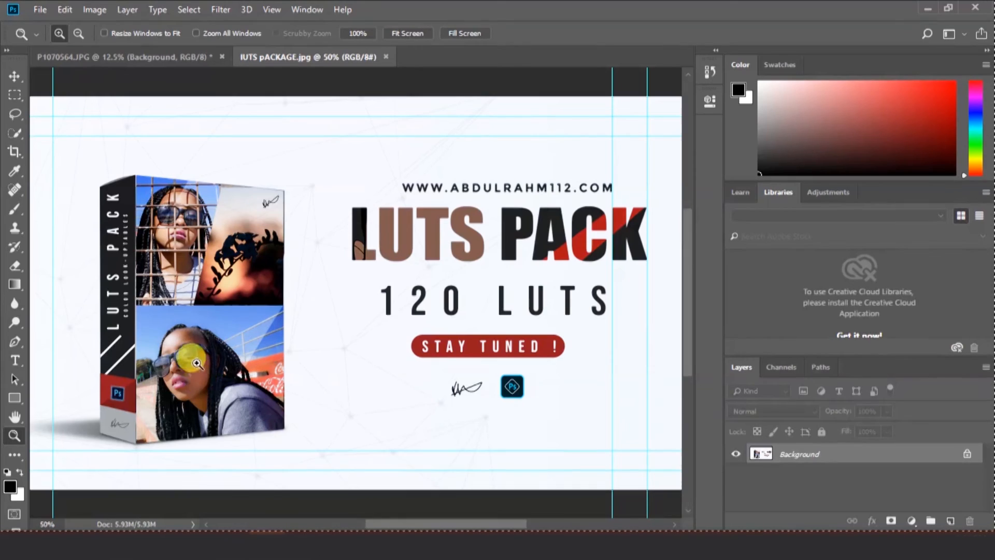
mouse_move(266, 323)
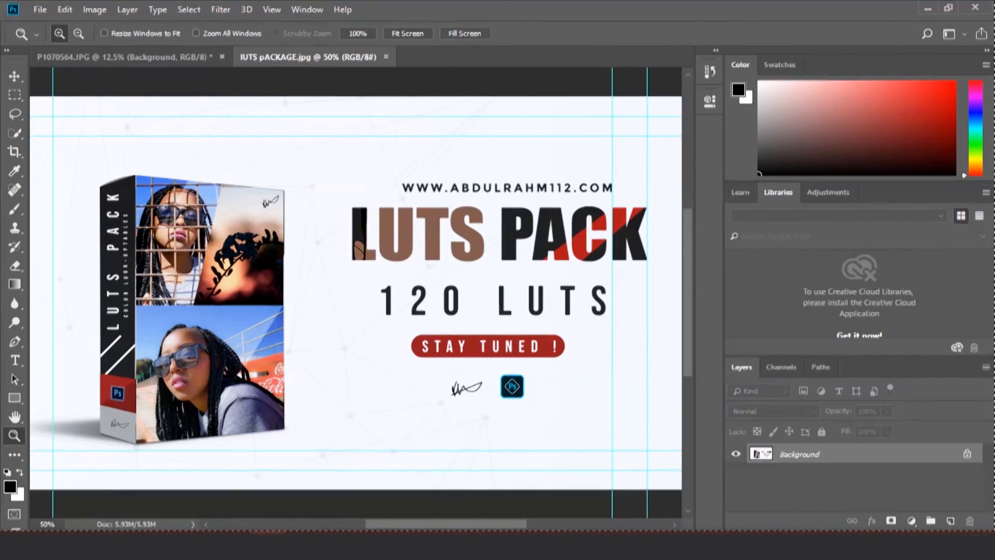
Select the Move tool and return to the P1070564.JPG portrait document
left_click(14, 76)
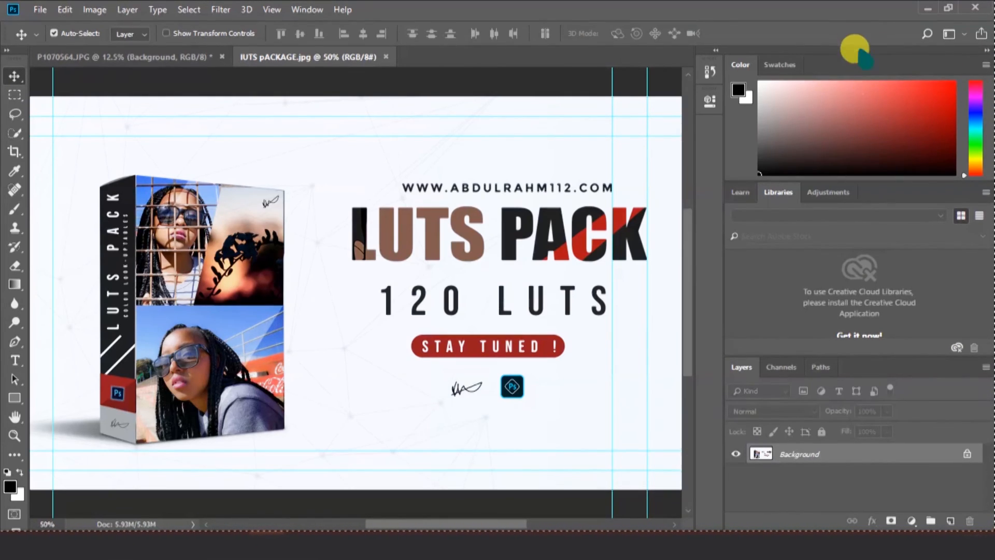
mouse_move(448, 403)
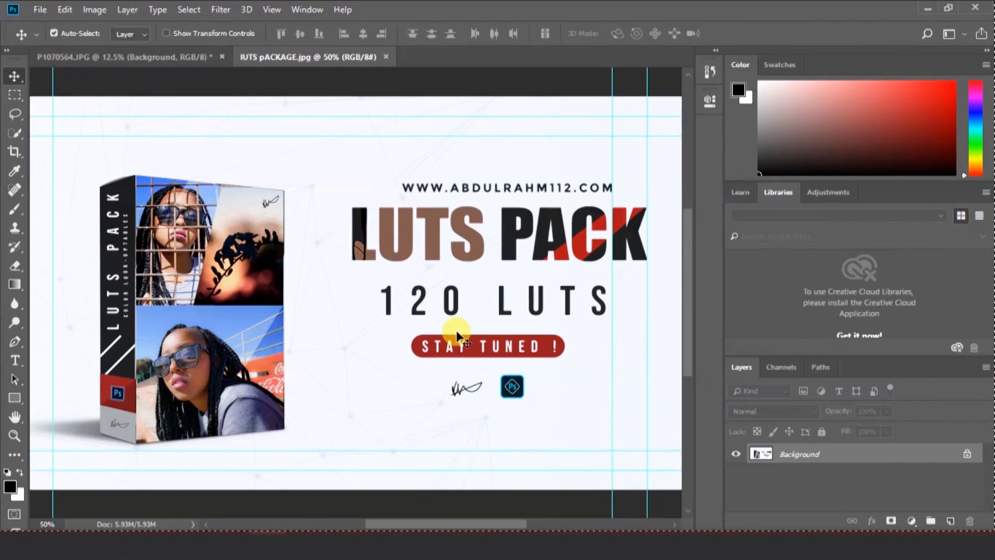
left_click(114, 56)
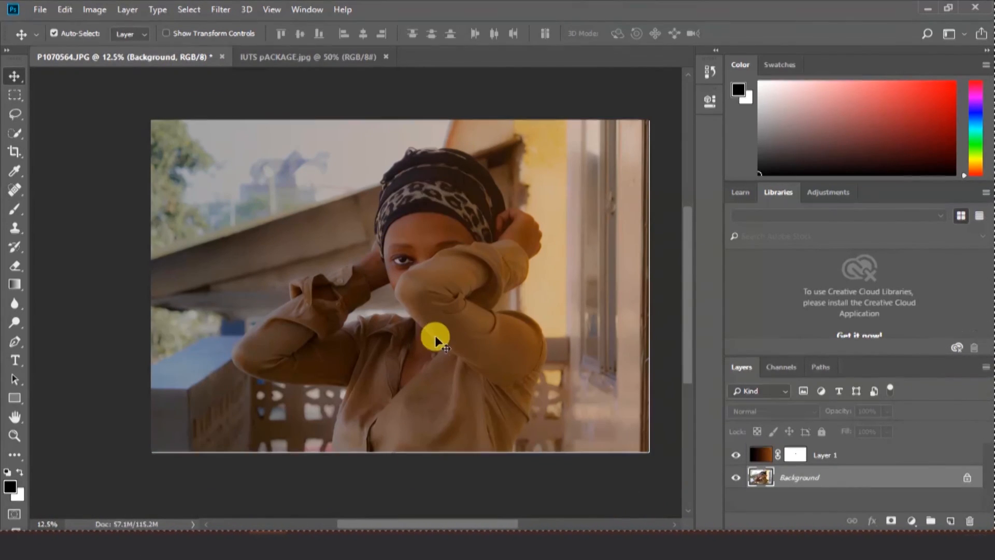